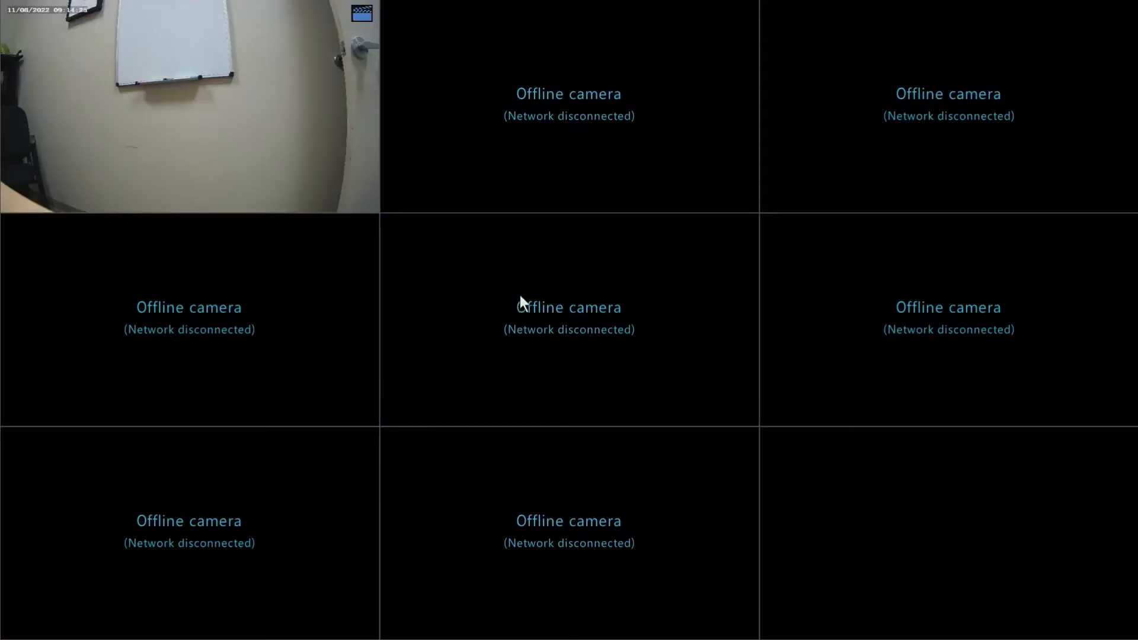
From live view, open the Menu, switch the admin login to password entry, and try a password
right_click(569, 319)
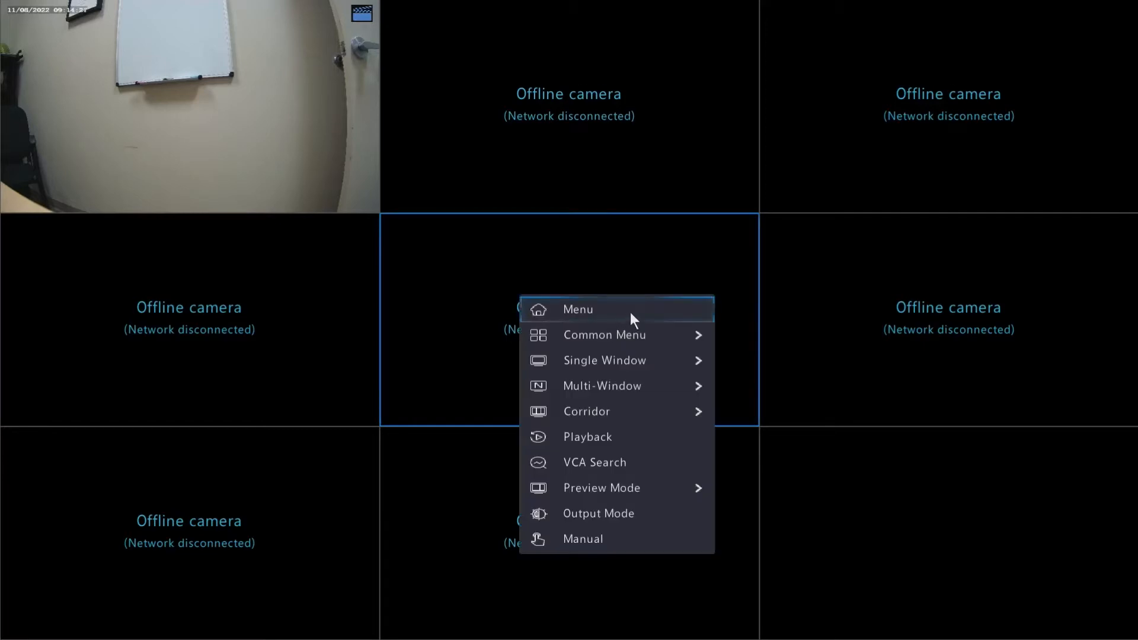
click(577, 308)
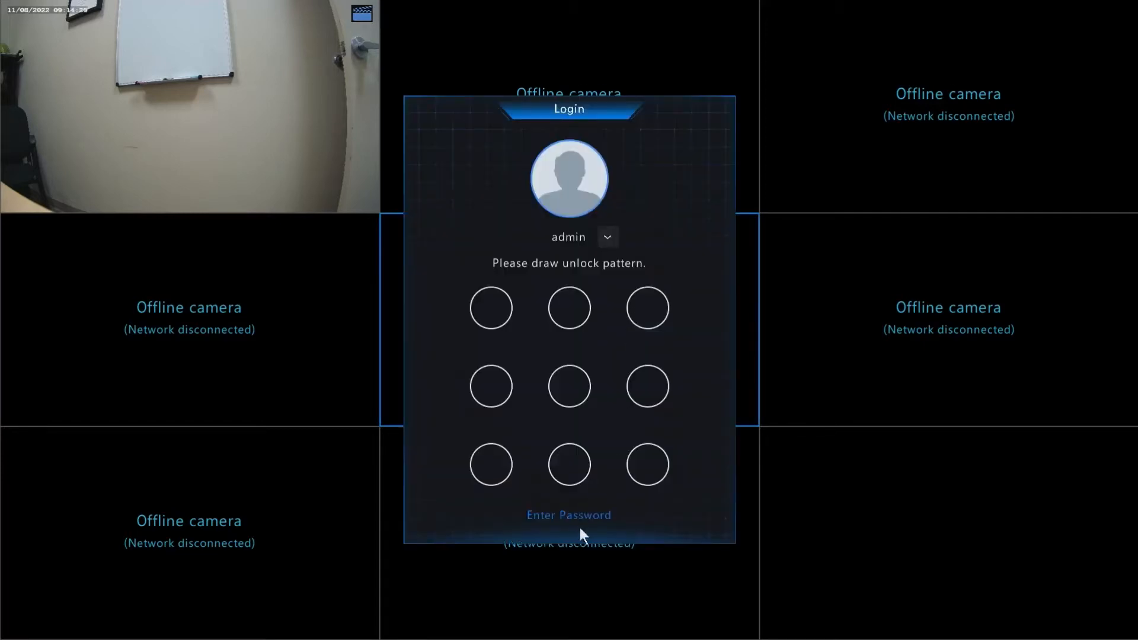
click(568, 514)
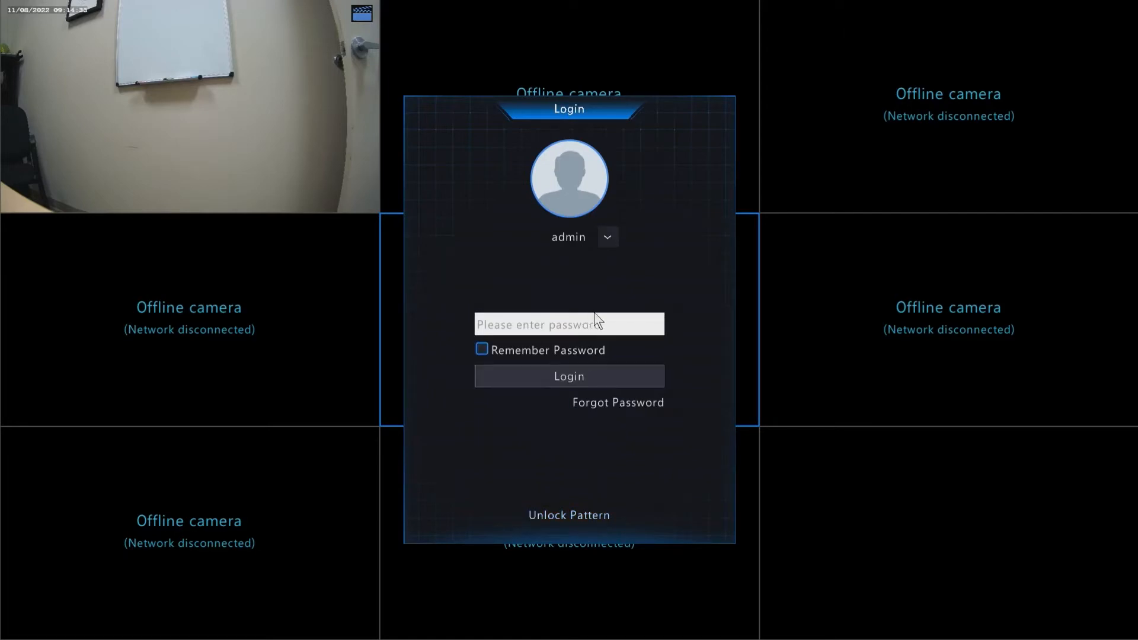
click(568, 323)
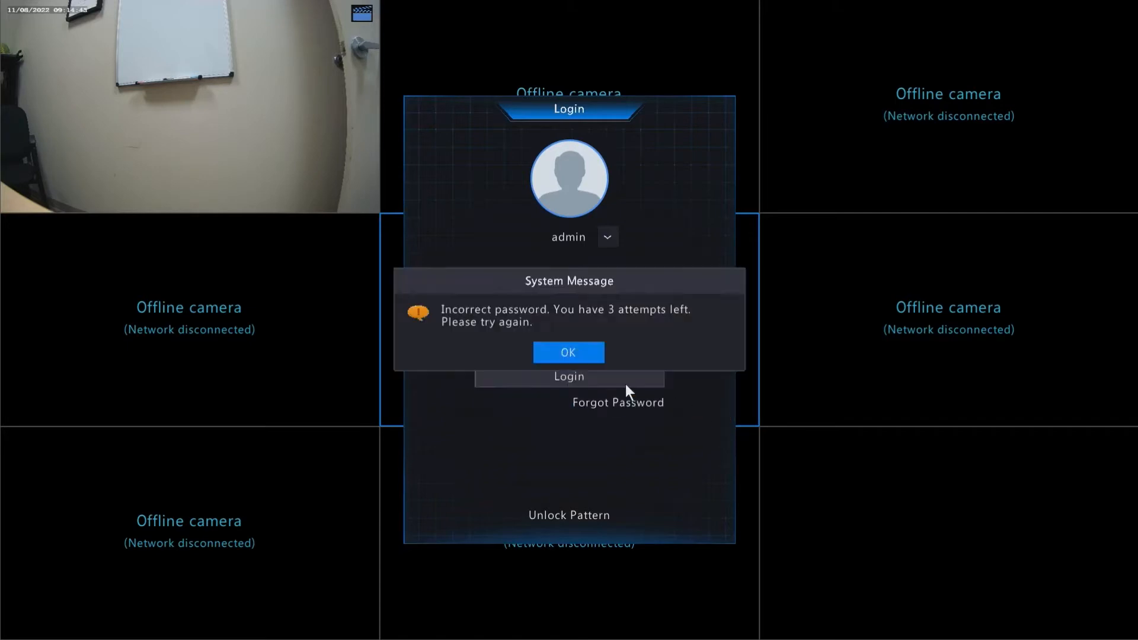
Retry wrong admin passwords until the 60-second lockout appears, then dismiss it
click(567, 352)
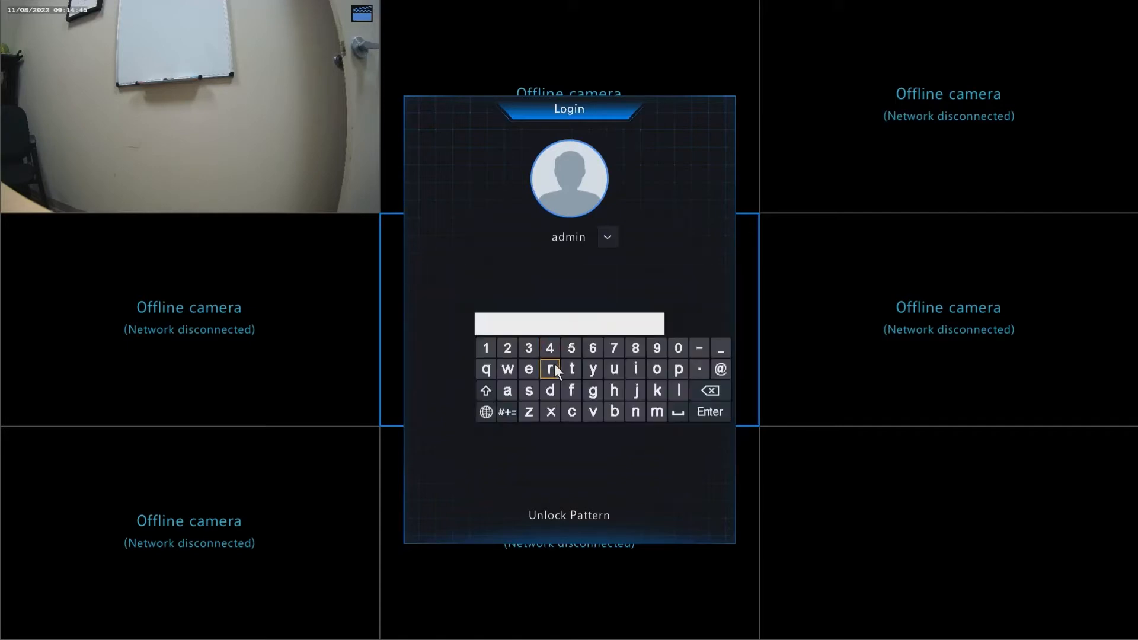
click(613, 369)
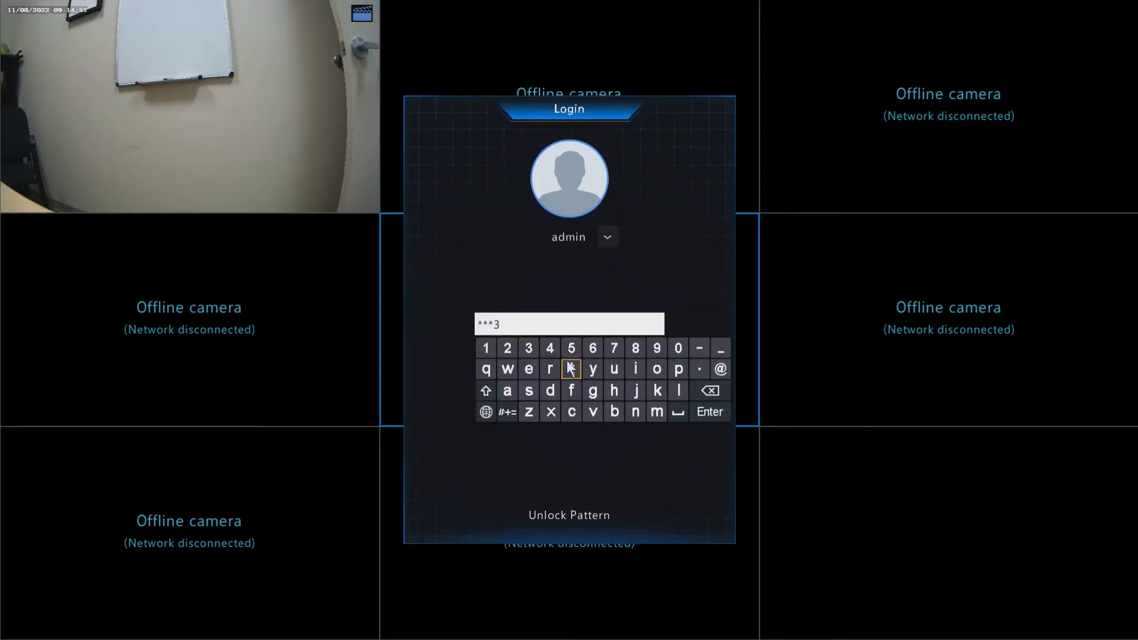
click(709, 411)
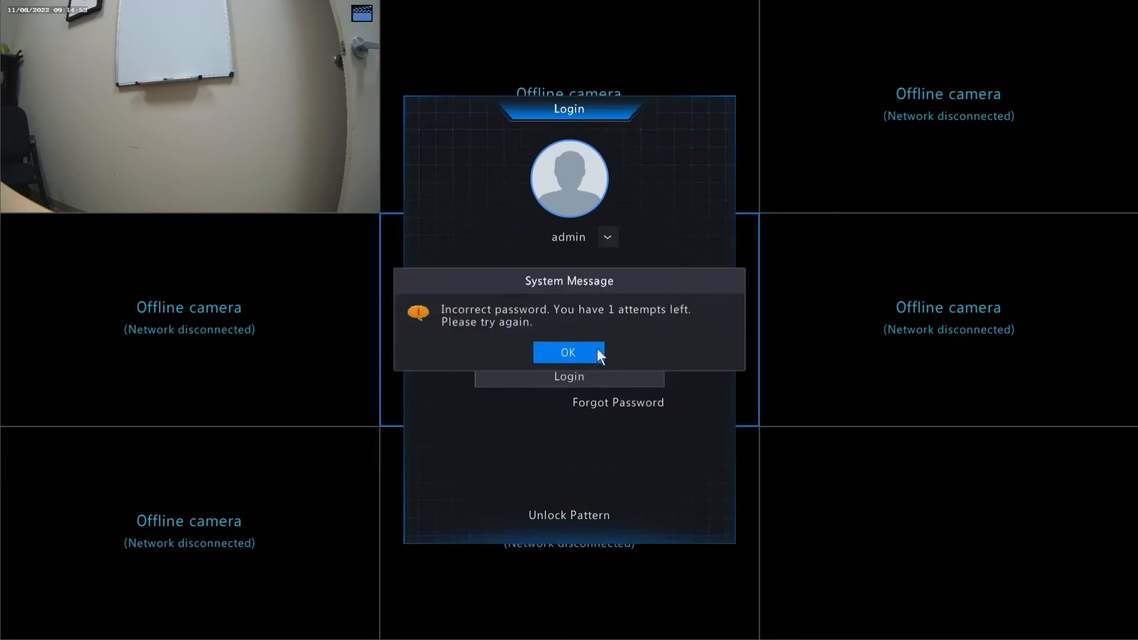
click(569, 352)
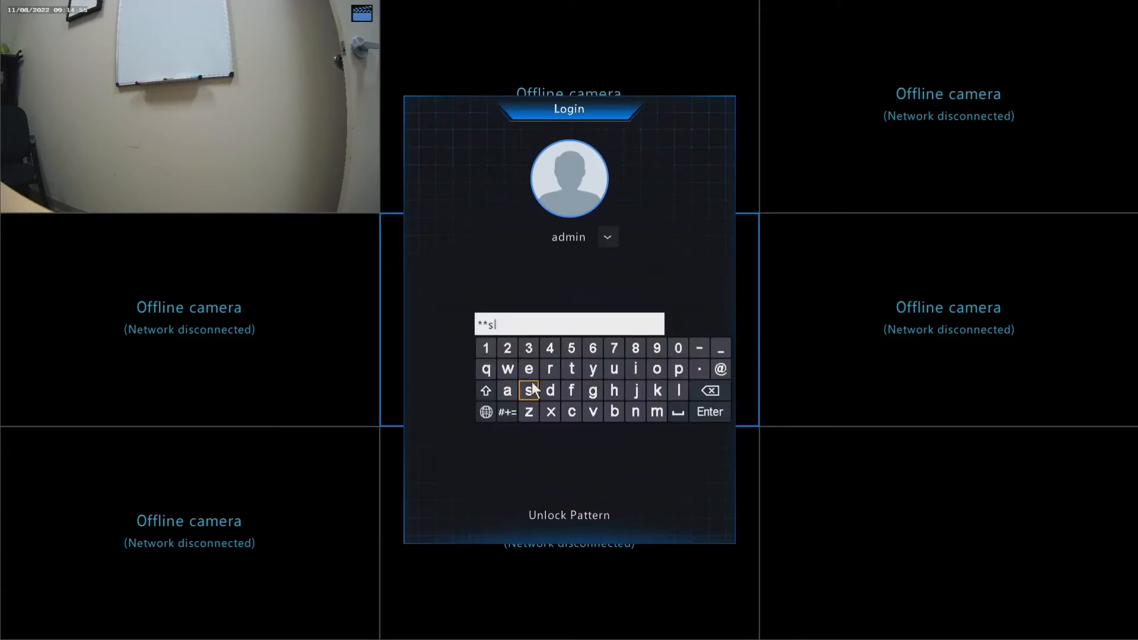
click(708, 411)
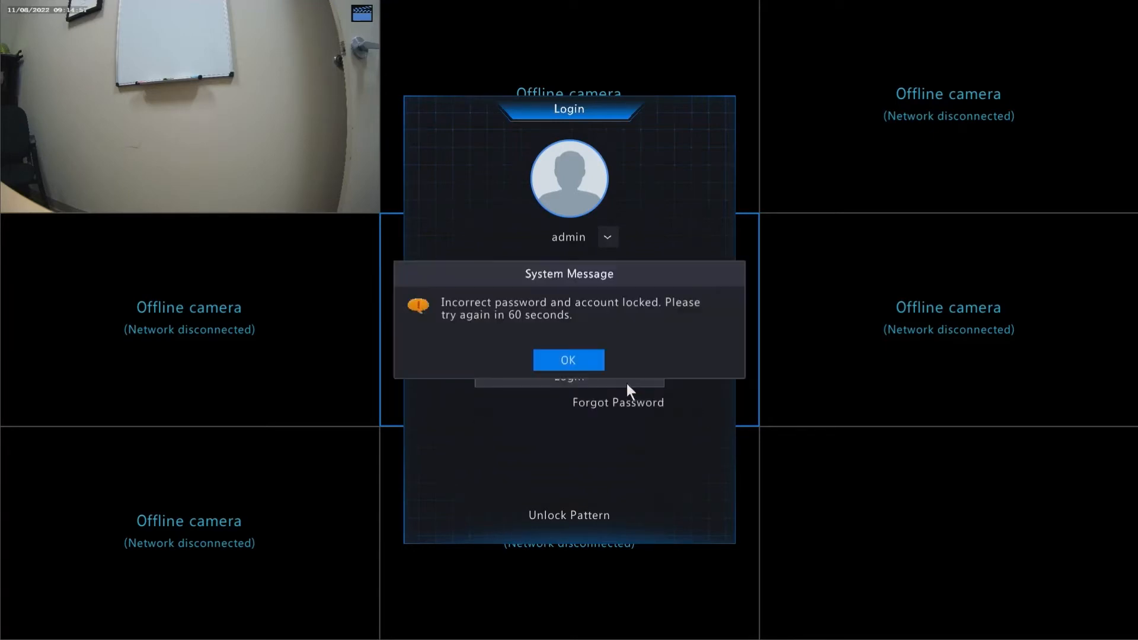
click(568, 360)
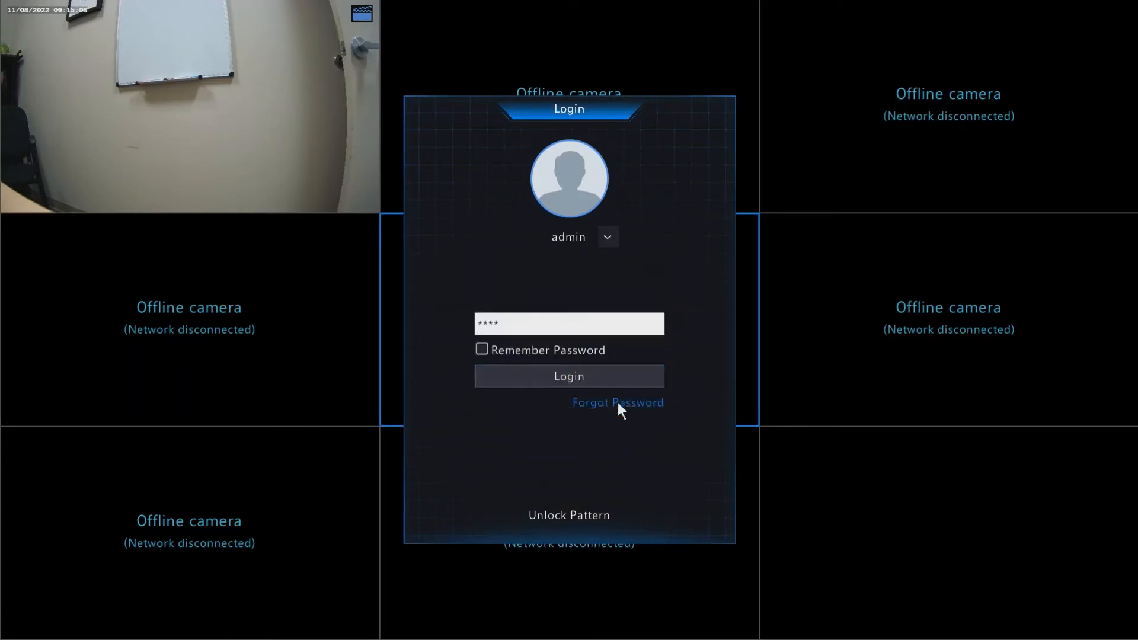
click(617, 402)
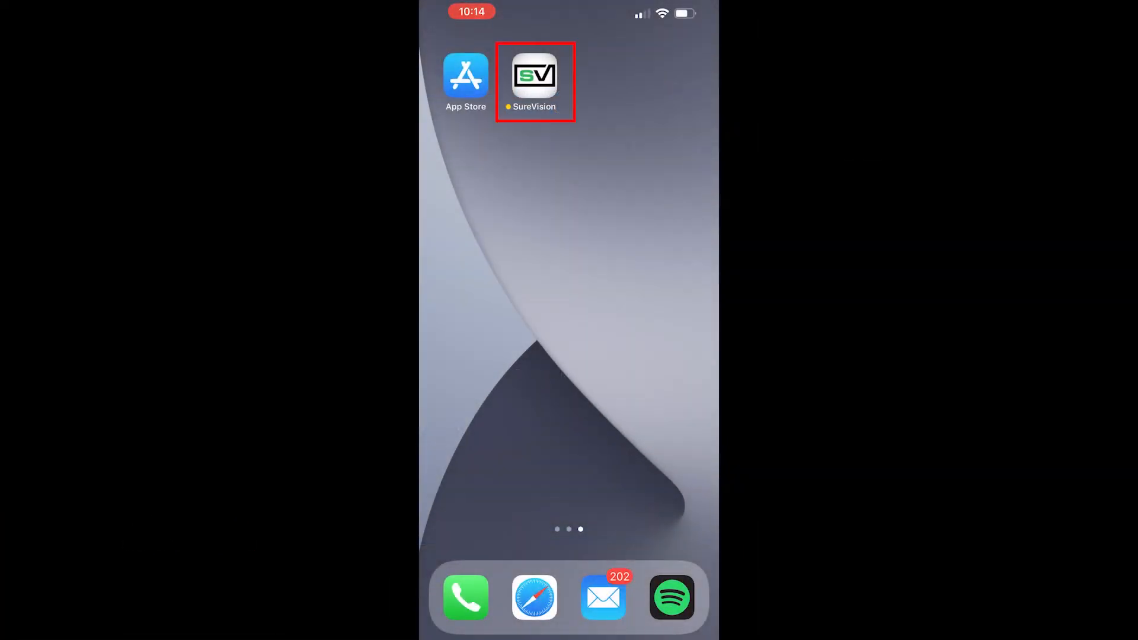
Launch the SureVision app and navigate through Me to General for password retrieval
click(534, 74)
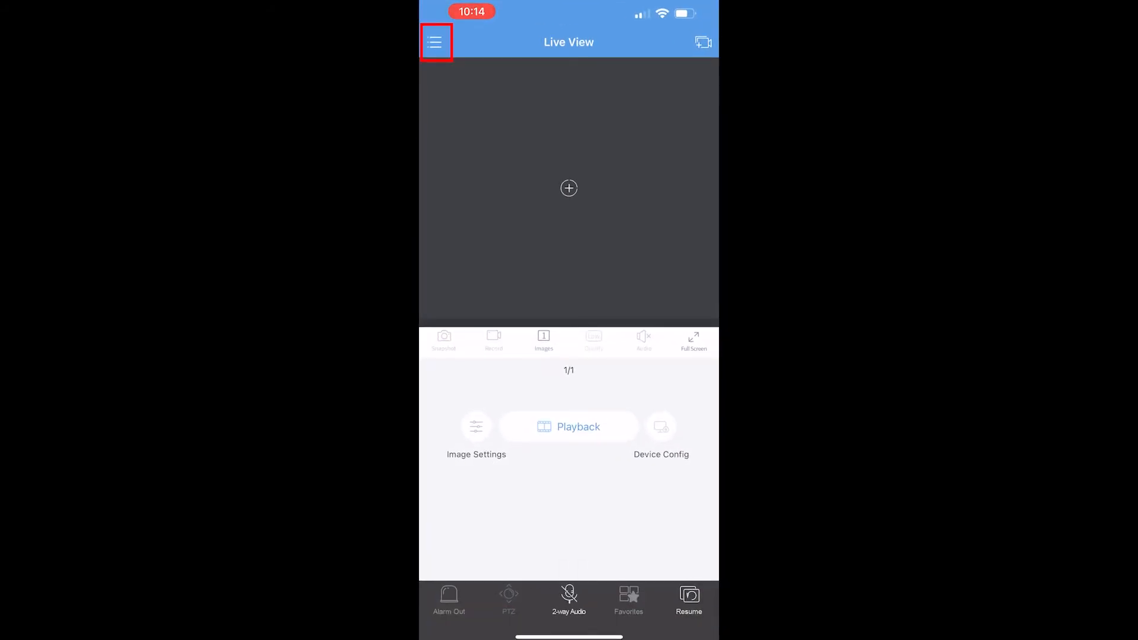
click(434, 42)
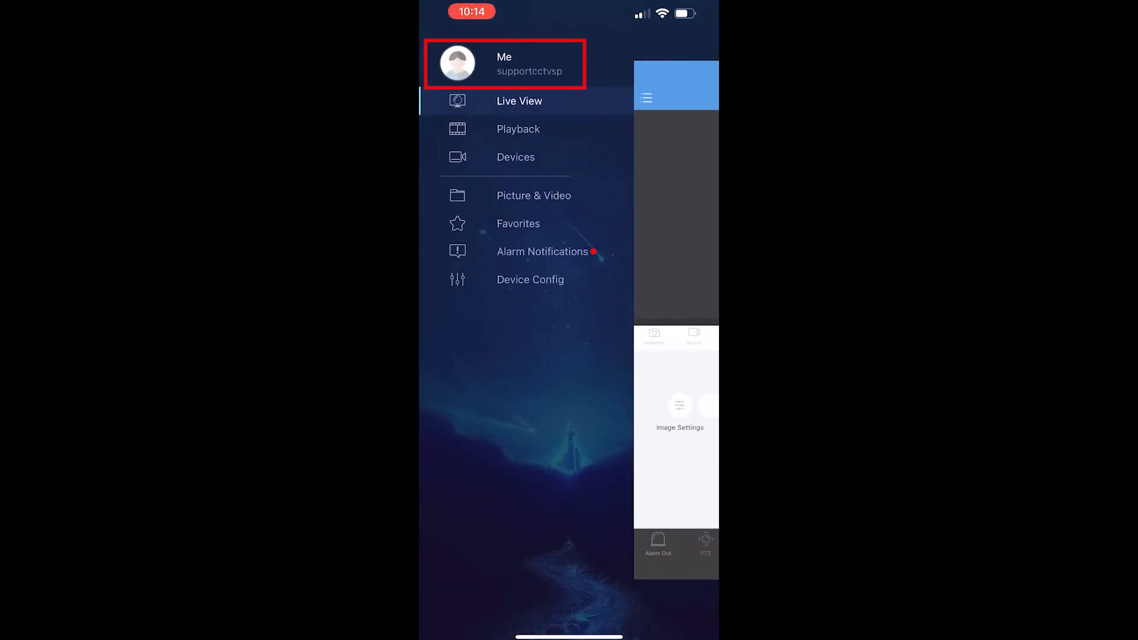
click(504, 64)
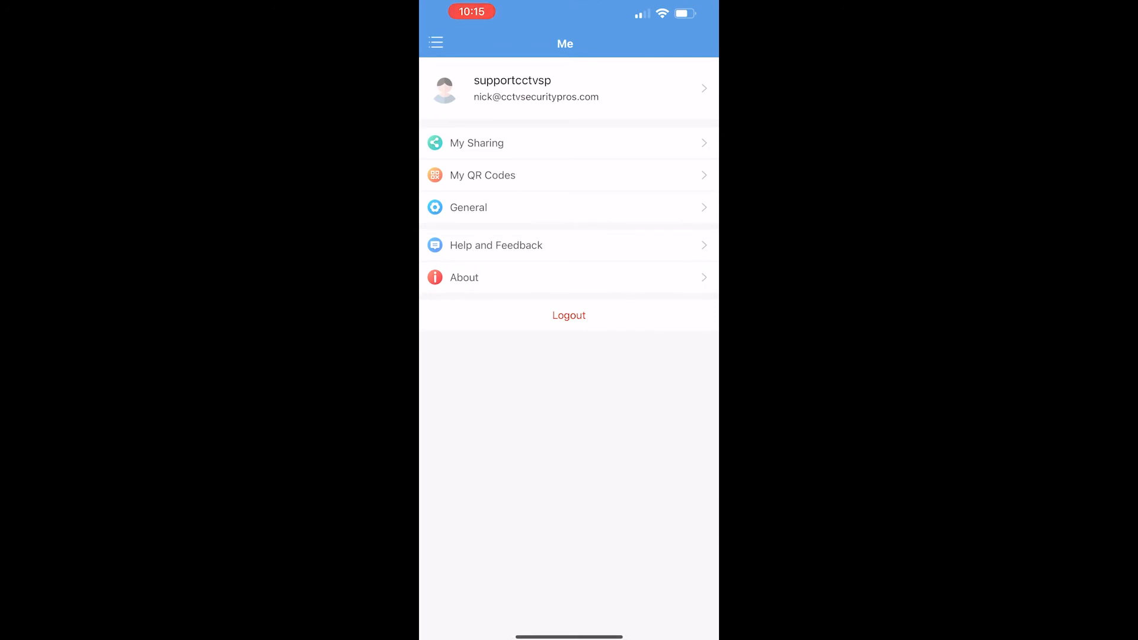
click(468, 207)
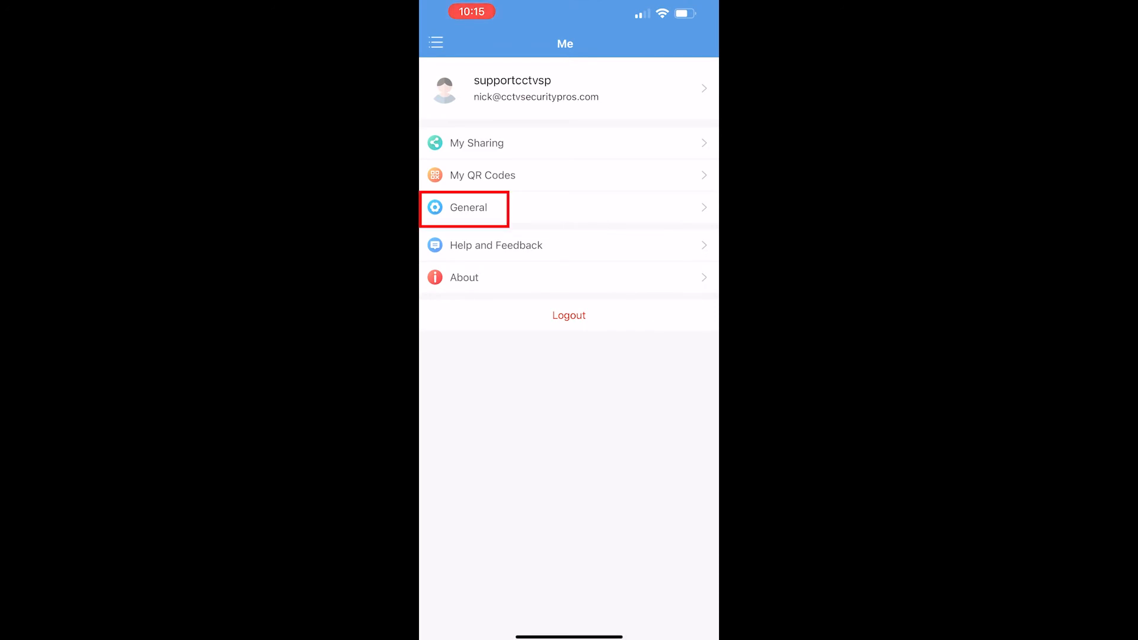
click(467, 208)
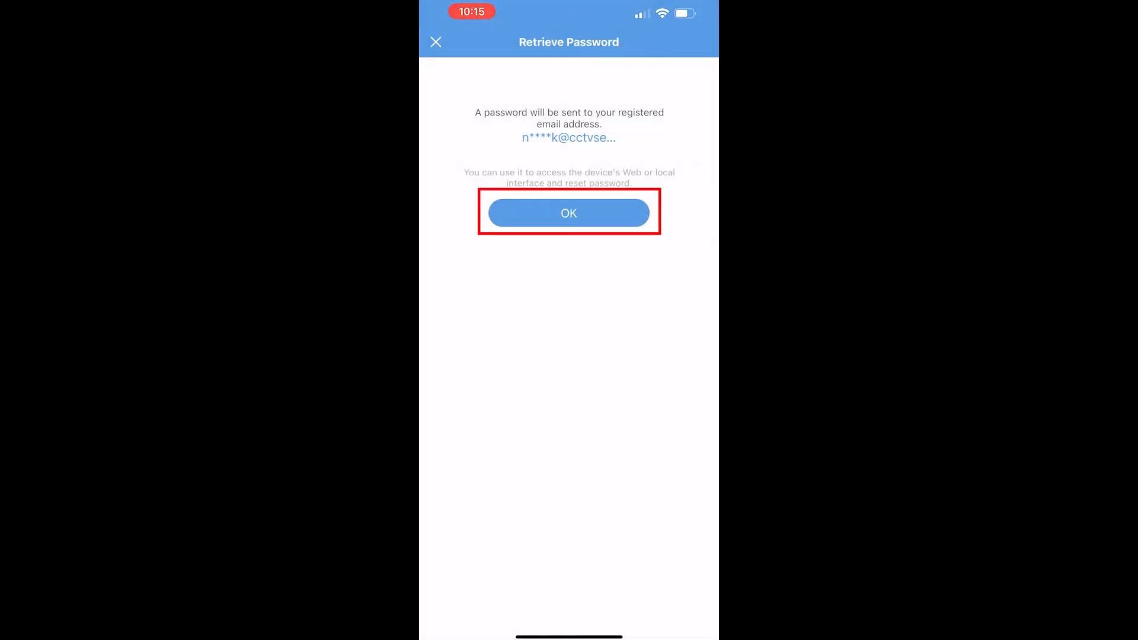
Confirm the Retrieve Password screen so the code is emailed
click(569, 213)
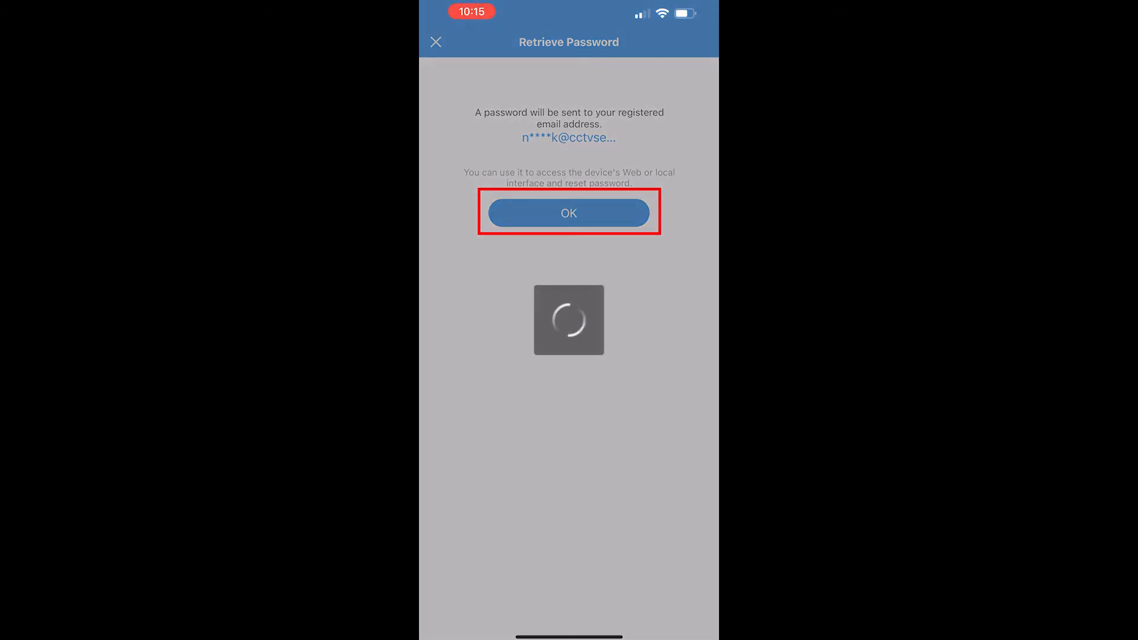
click(568, 213)
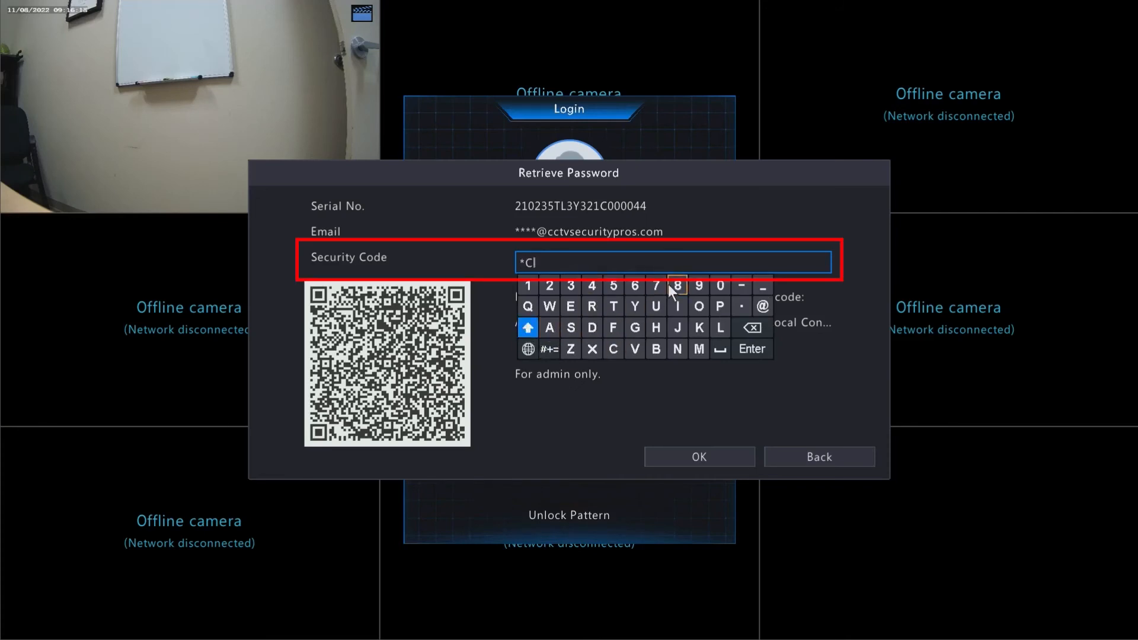
Enter the emailed security code and confirm a new admin password, opening Camera settings
click(549, 327)
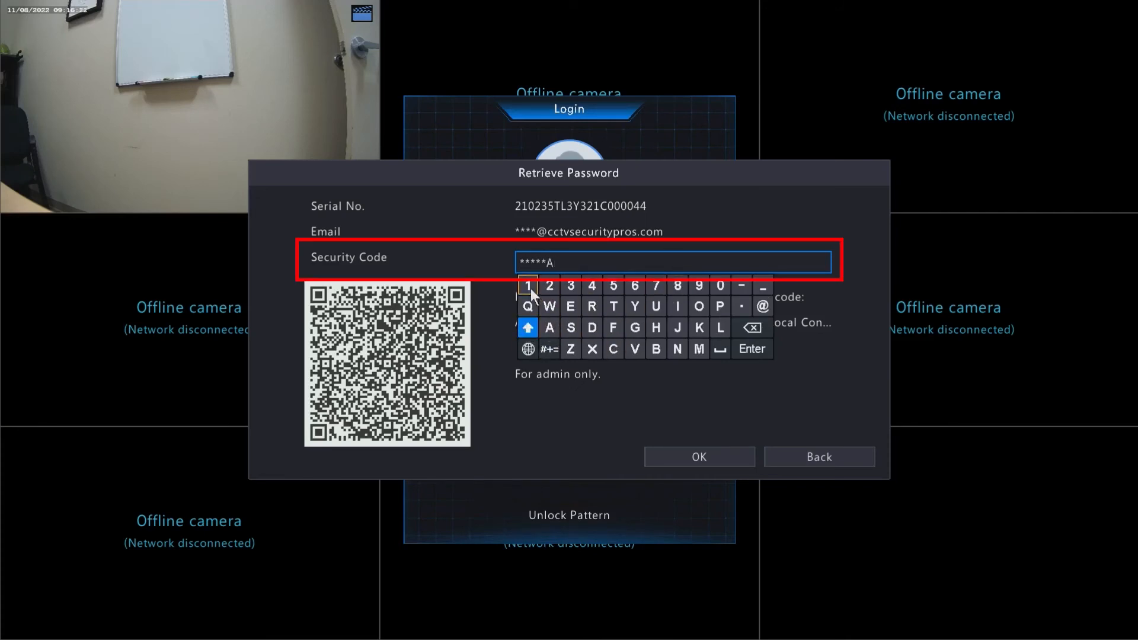
click(698, 457)
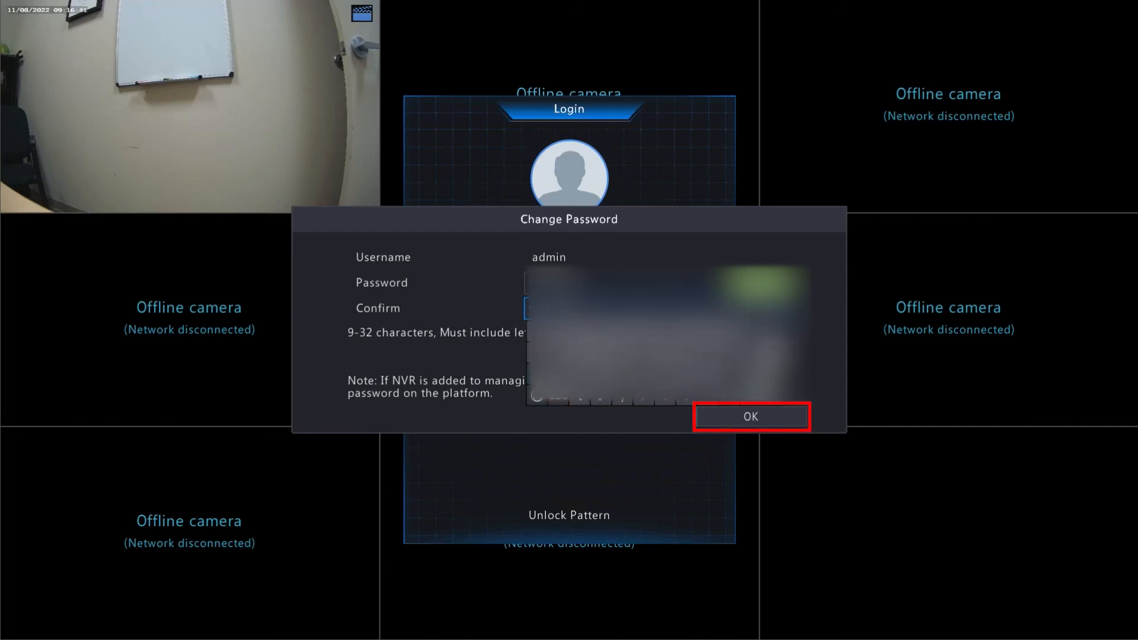
click(750, 416)
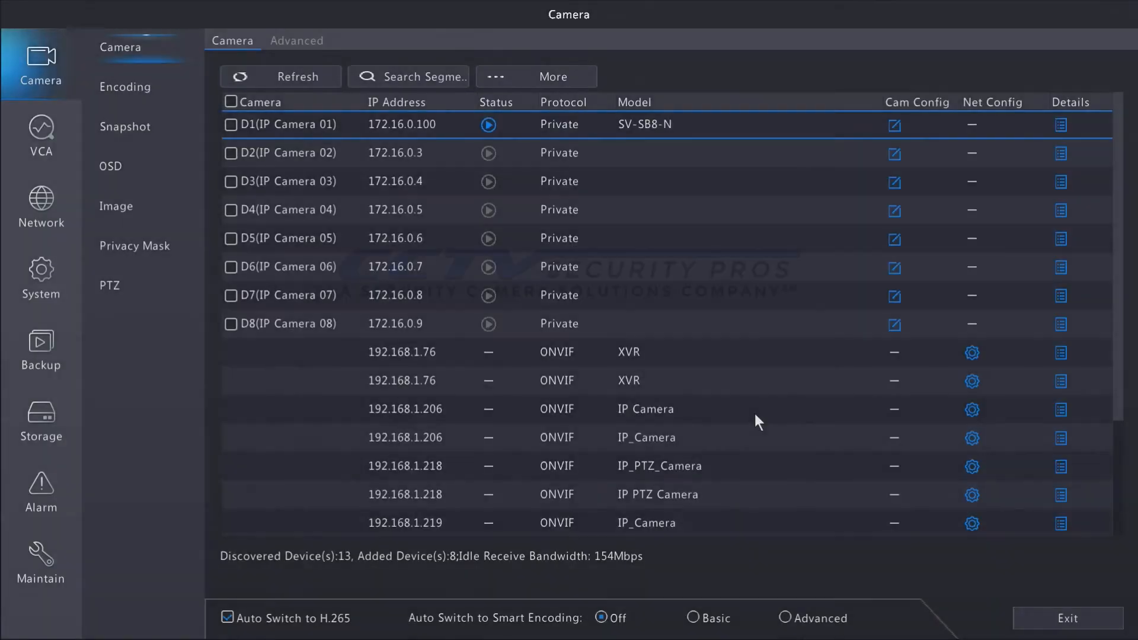